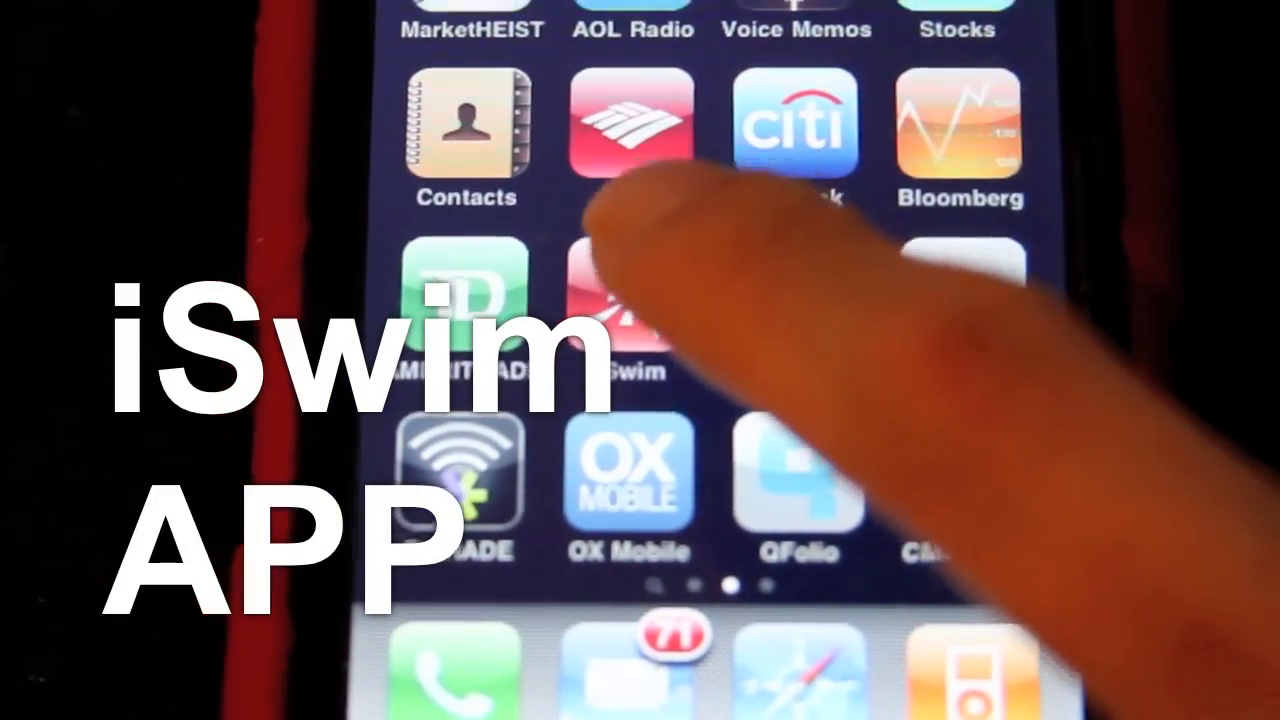
- Launch thinkorswim and show the /CL[X0] Light Sweet Crude Oil chart
left_click(630, 310)
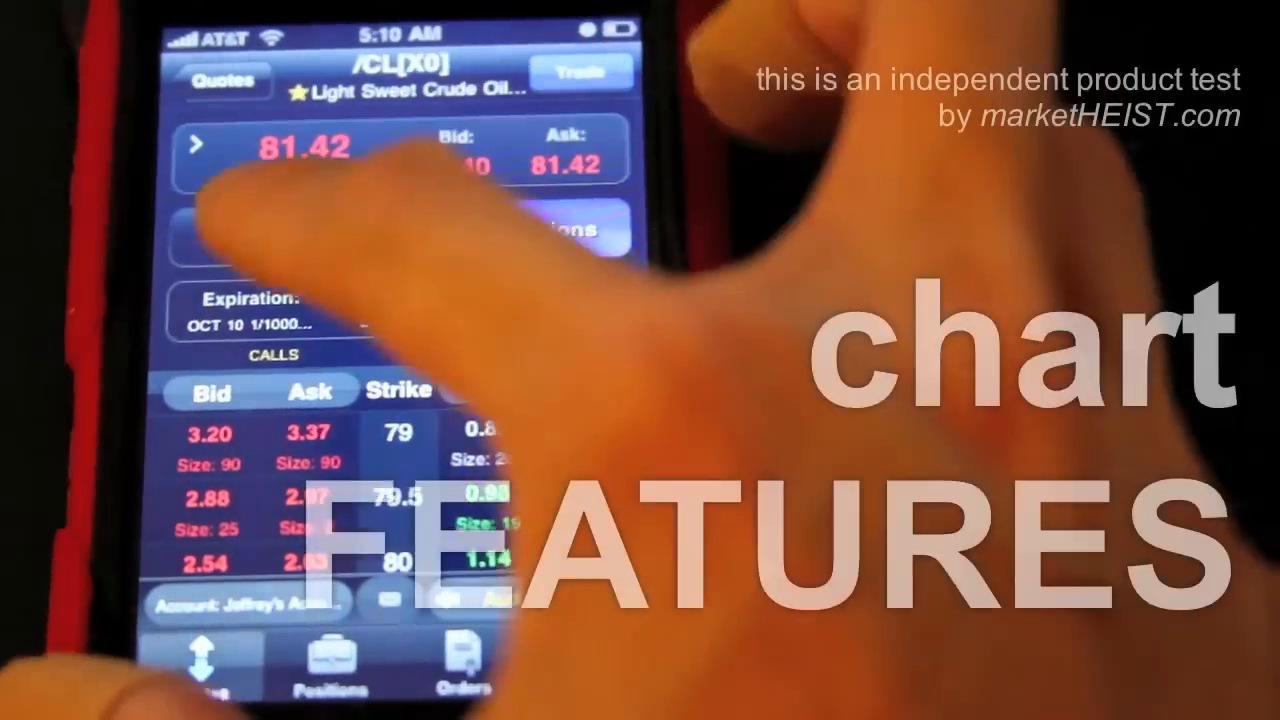
left_click(264, 234)
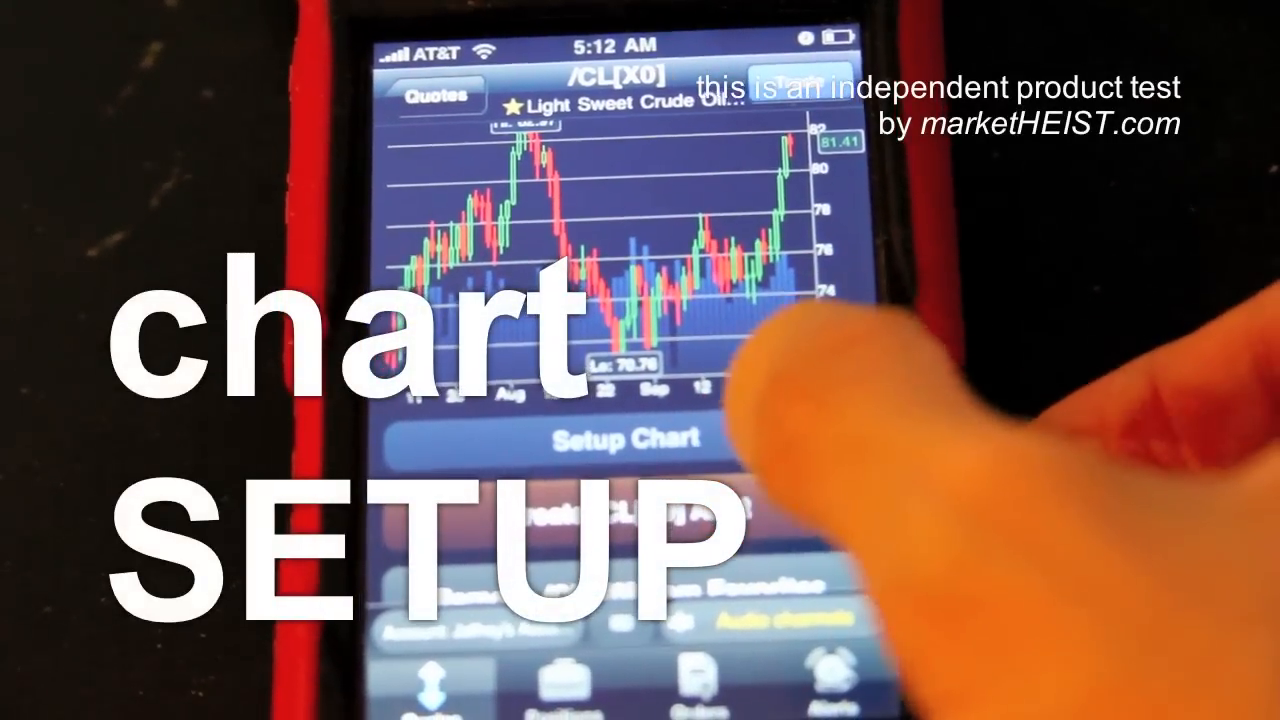
- Configure the chart as Candle type, Intraday, Period Day, Interval 10 Minutes, and list the studies
left_click(628, 440)
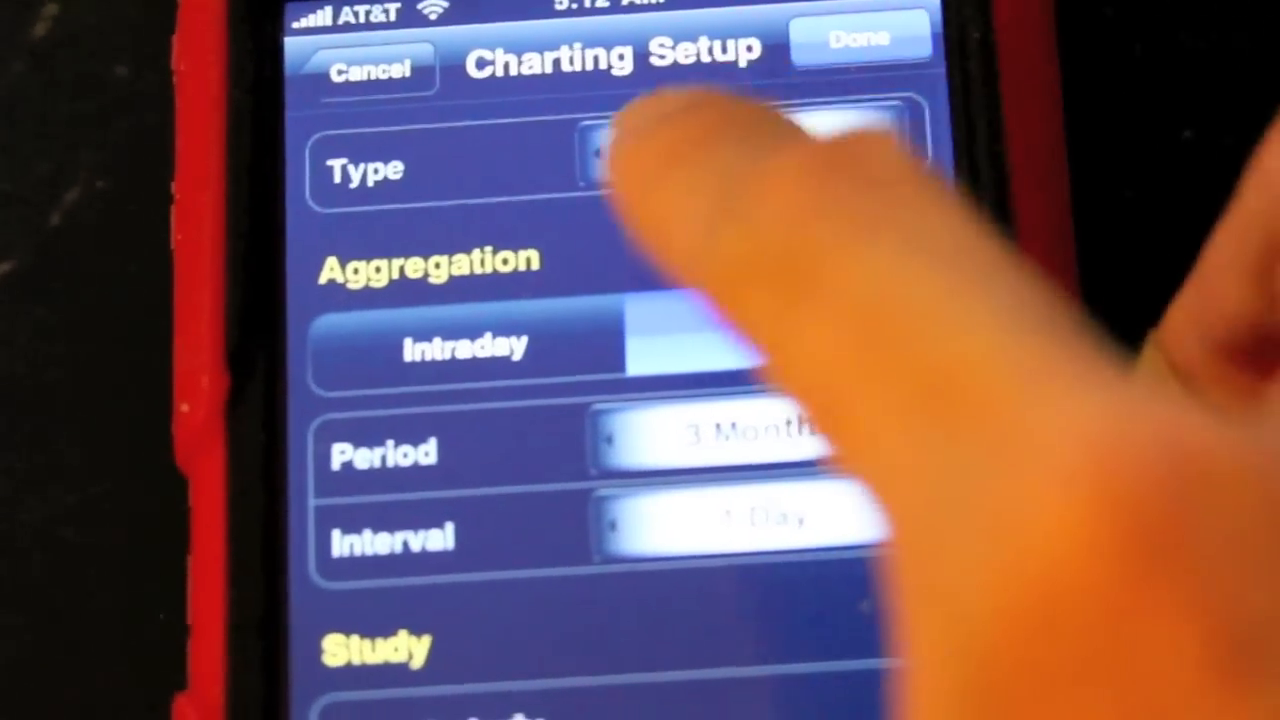
left_click(780, 344)
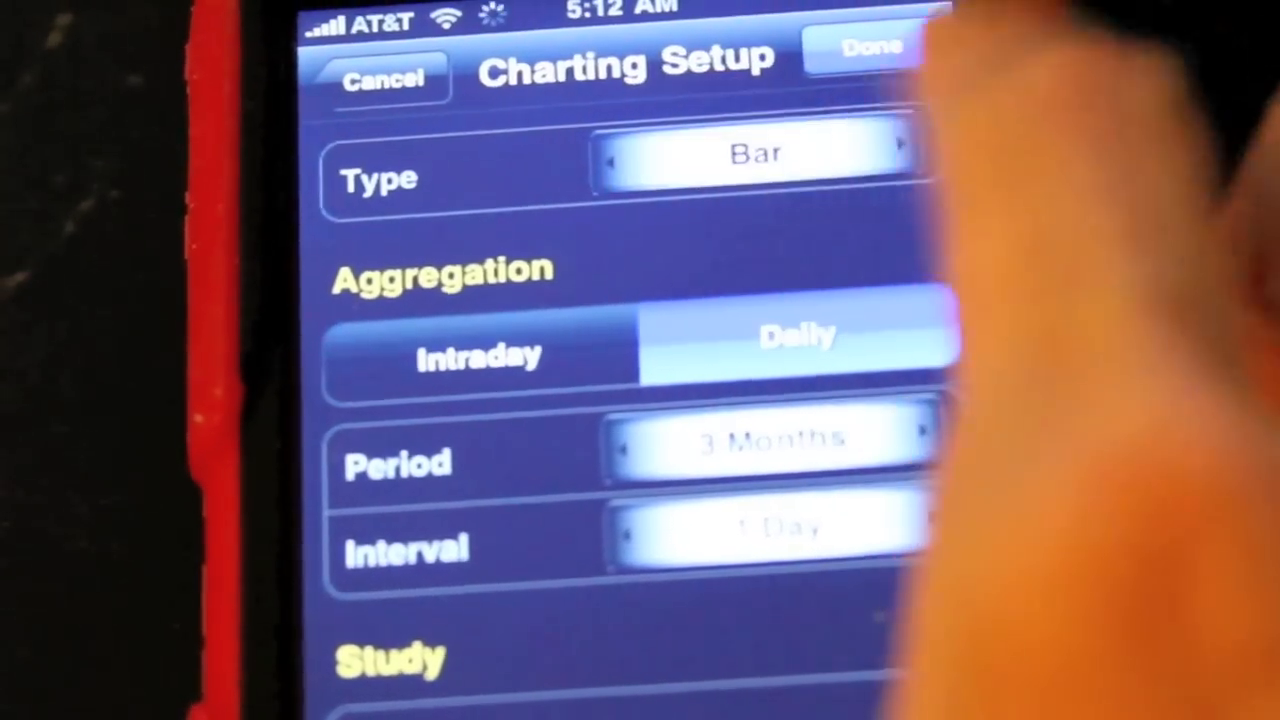
left_click(896, 150)
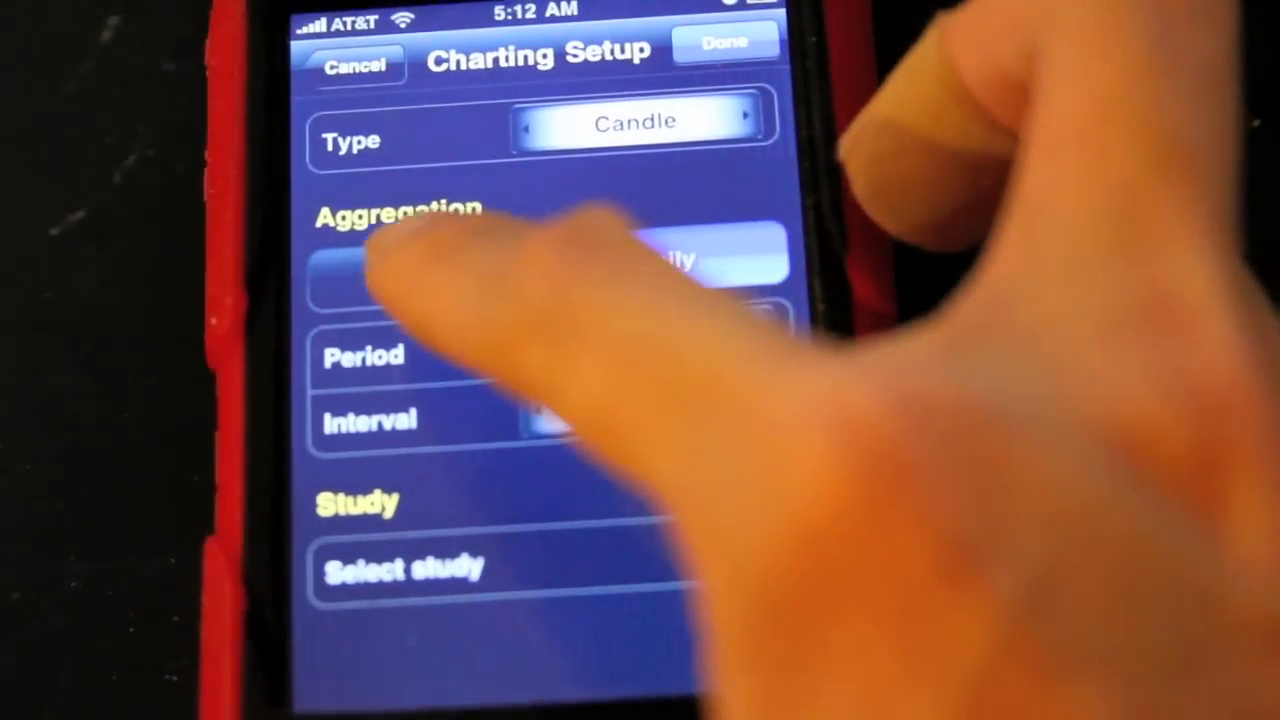
left_click(420, 270)
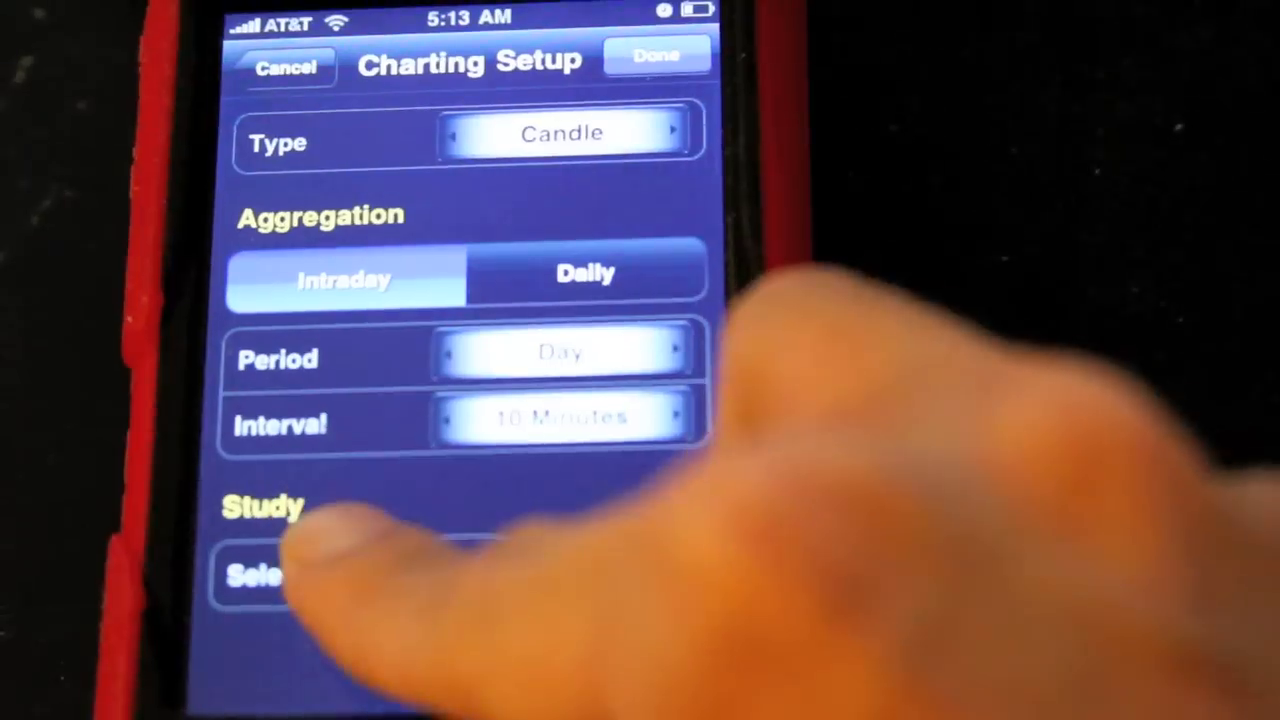
left_click(280, 576)
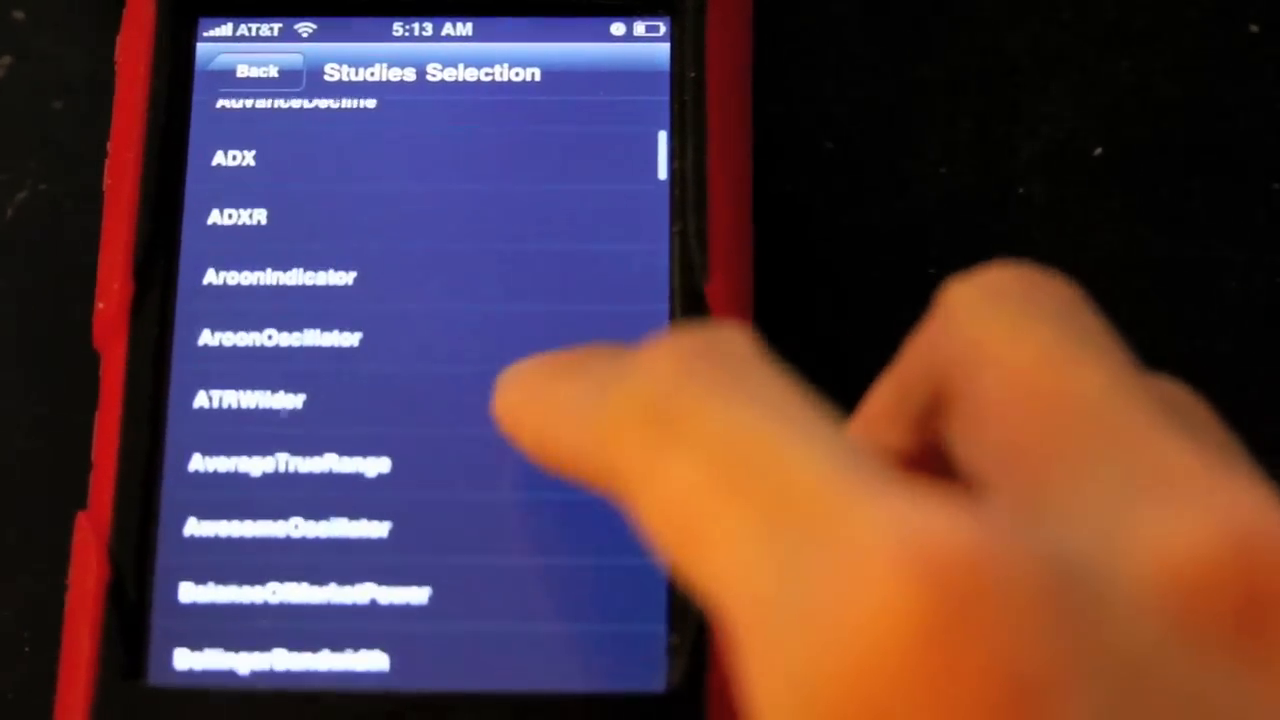
- Choose SimpleMovingAvg from the studies list with displace 0, length 19, CLOSE price
scroll("down", 3)
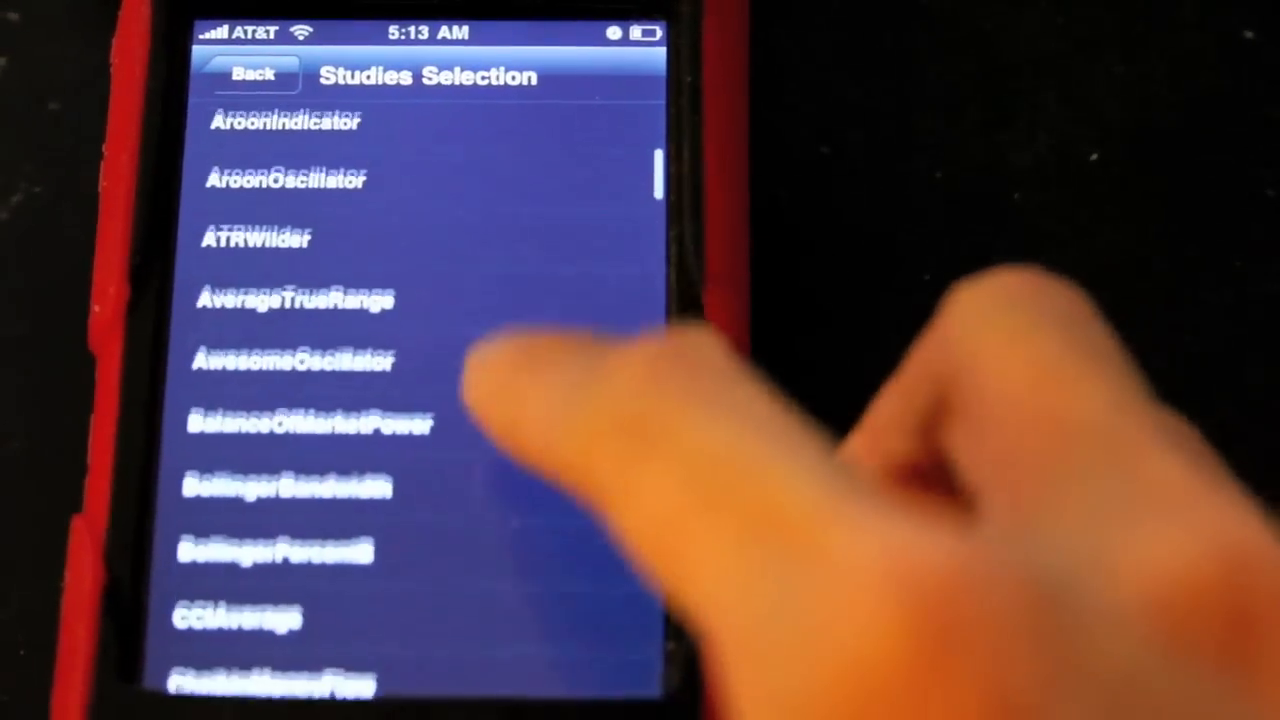
scroll("down", 3)
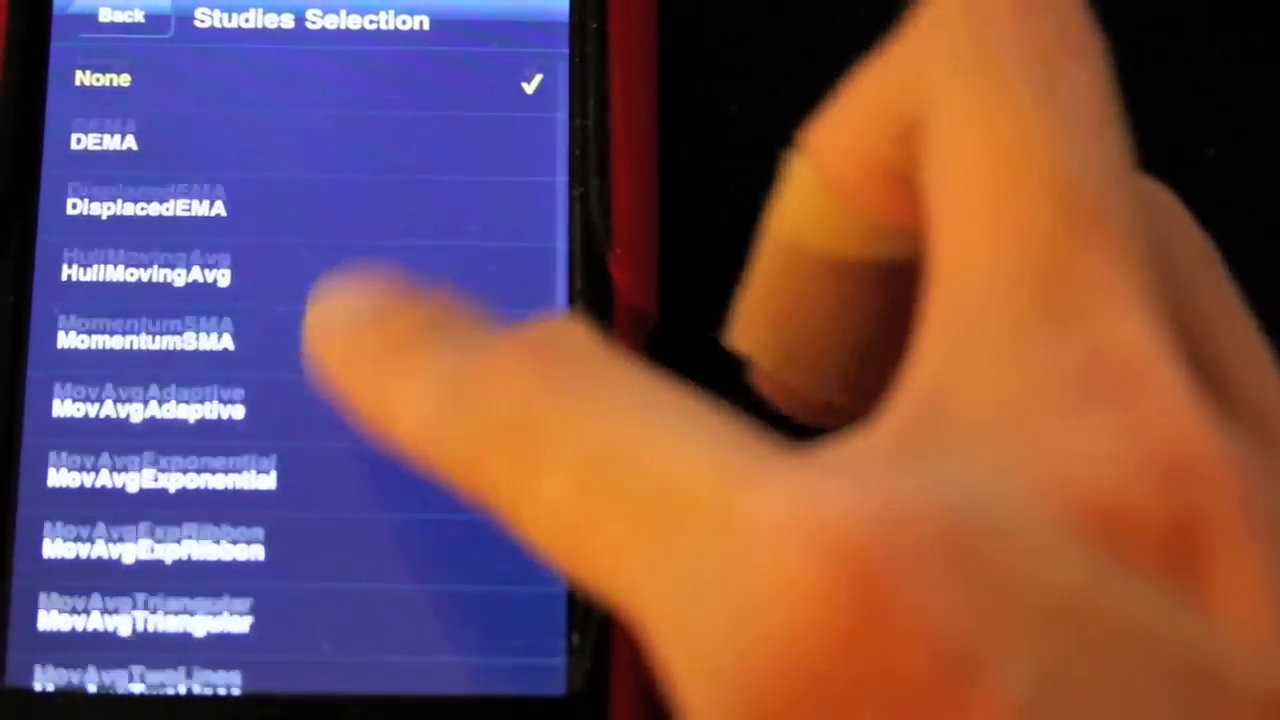
scroll("down", 3)
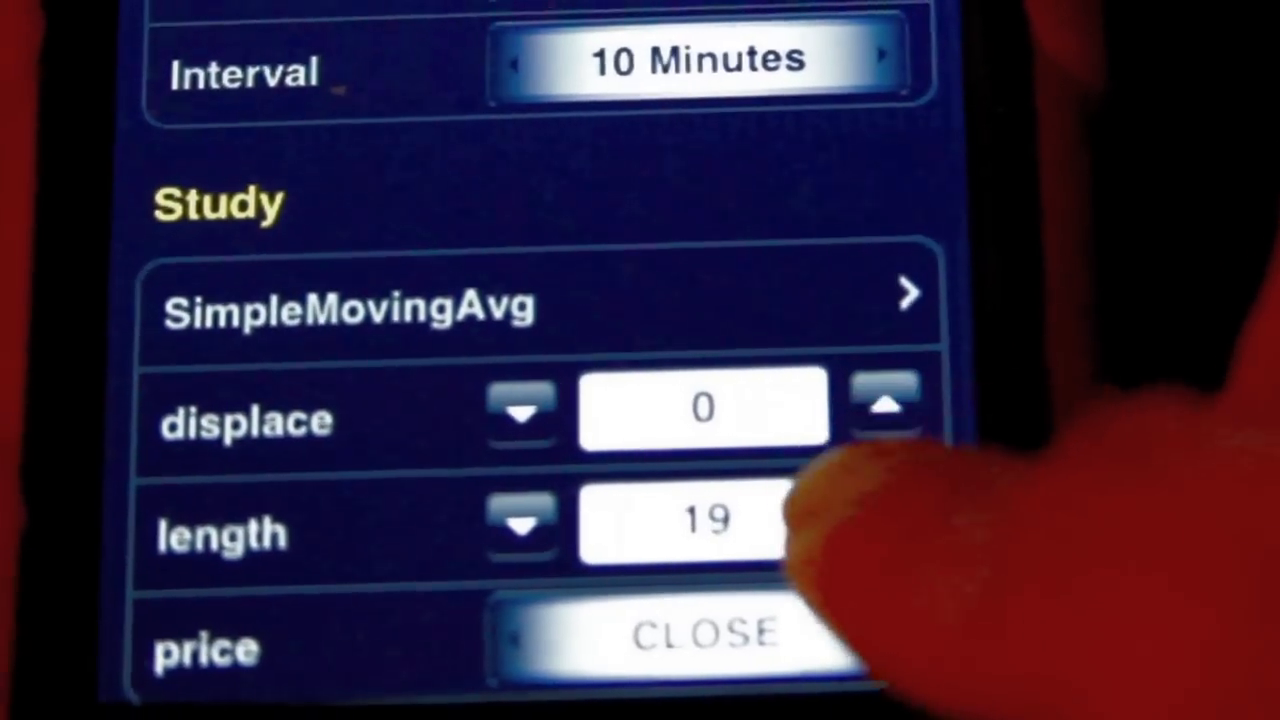
- Apply the chart setup and start a BUY 1 LIMIT order for /CLX0
left_click(880, 490)
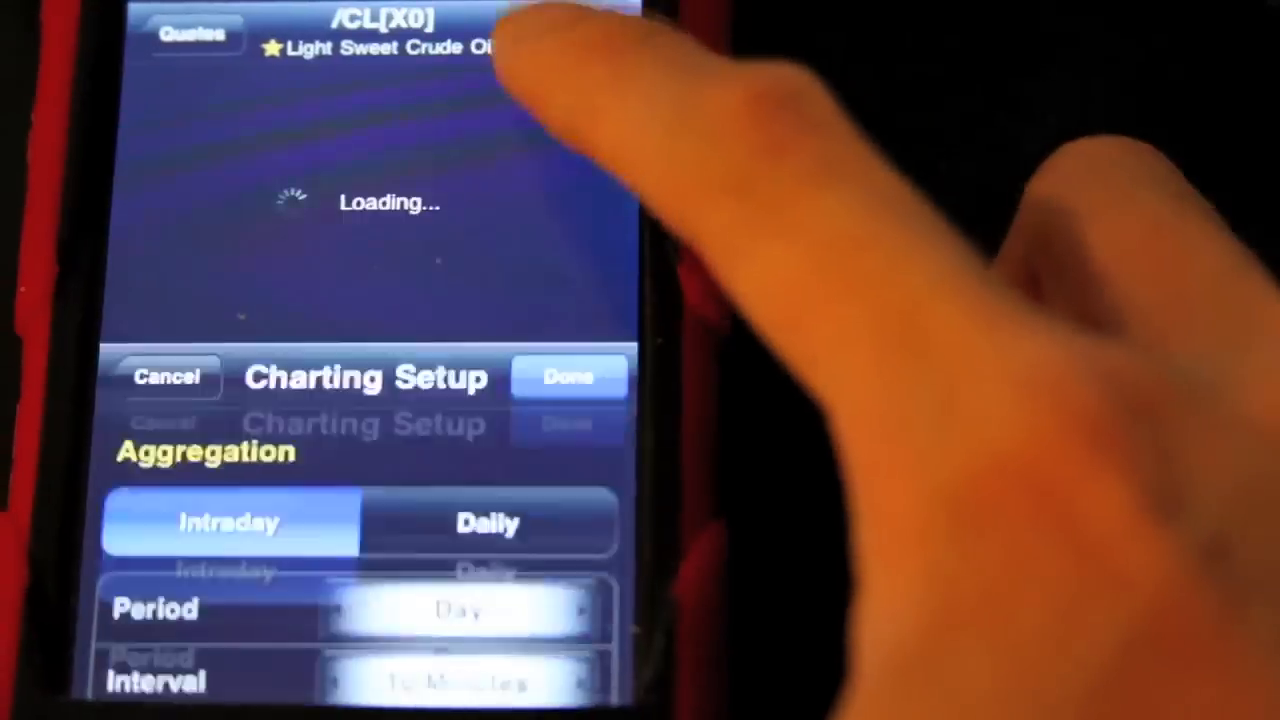
left_click(568, 376)
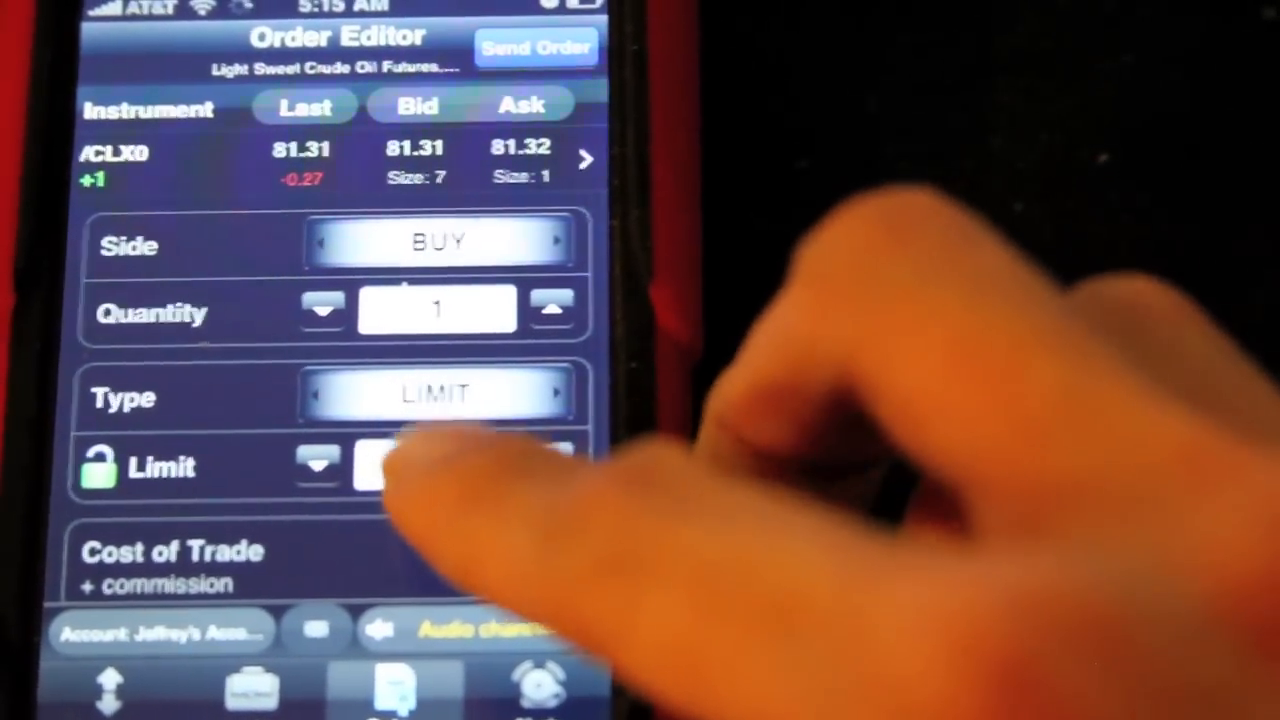
- Set the limit price to 80 with TIF DAY and Exchange BEST, and send for confirmation
left_click(436, 468)
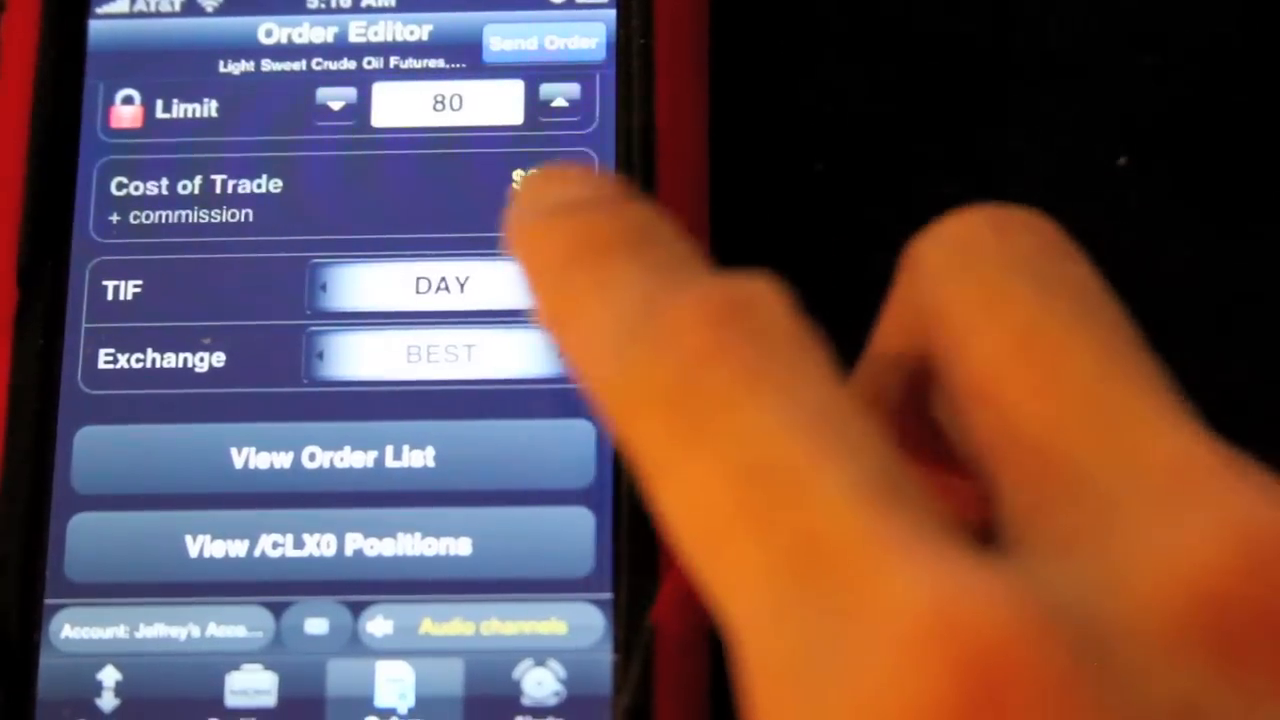
left_click(544, 42)
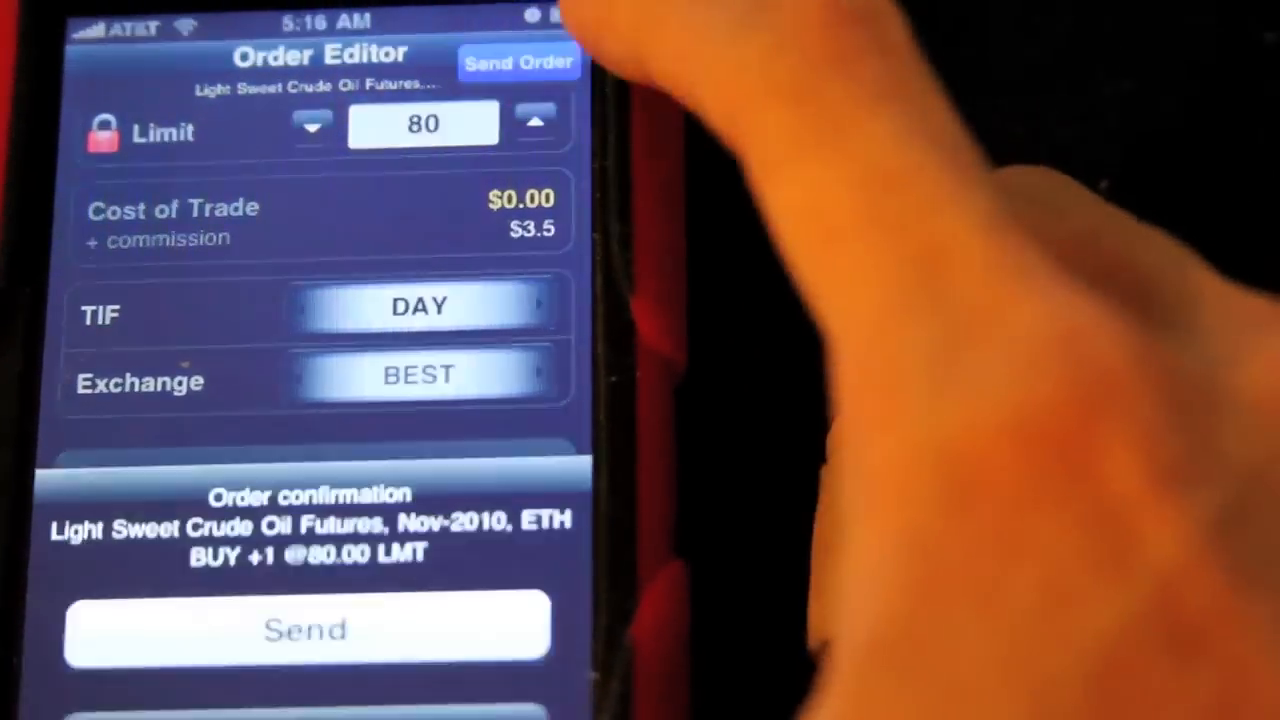
left_click(304, 628)
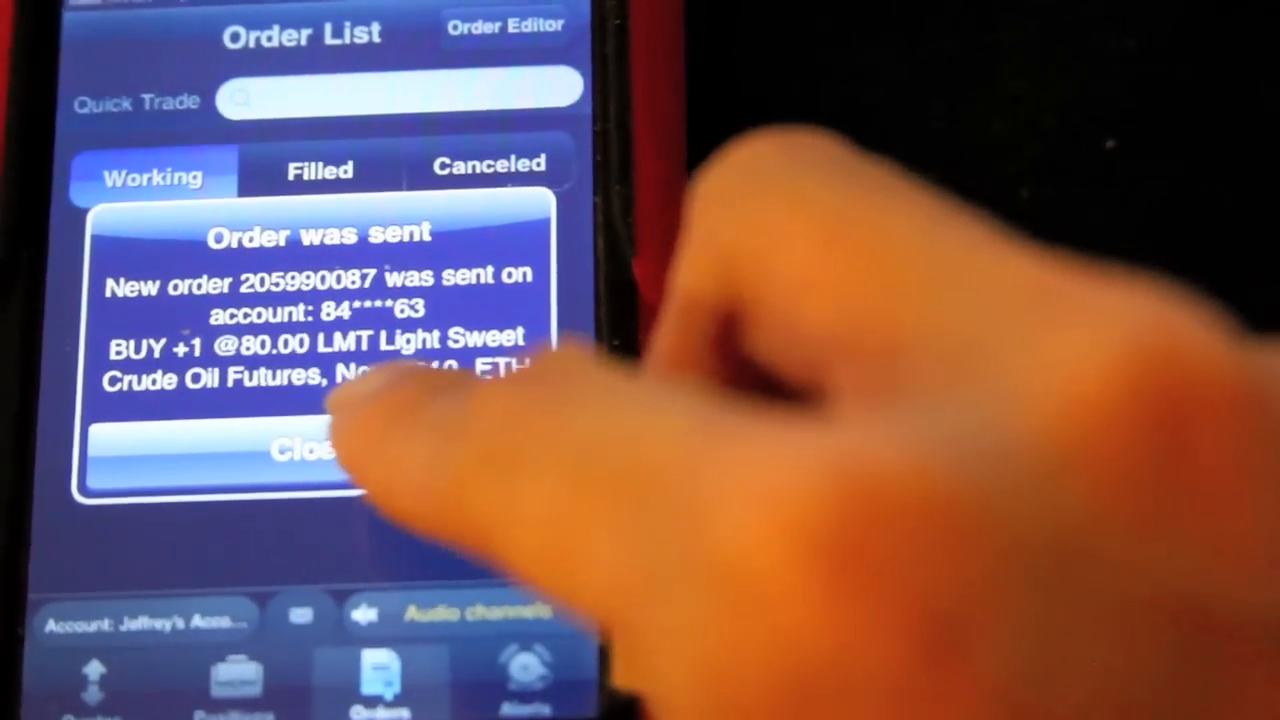
left_click(310, 450)
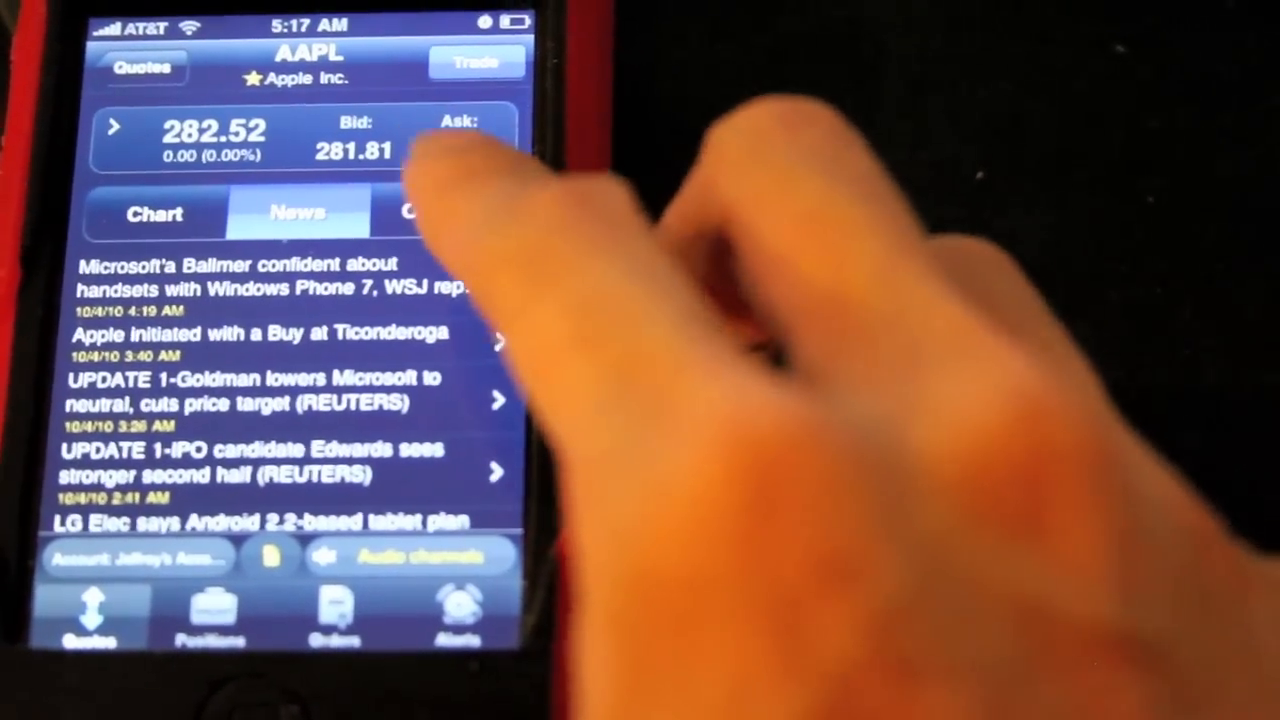
- Show AAPL's Options chain and set its configuration to NOV 10 expiration, BEST, 10 strikes
left_click(430, 210)
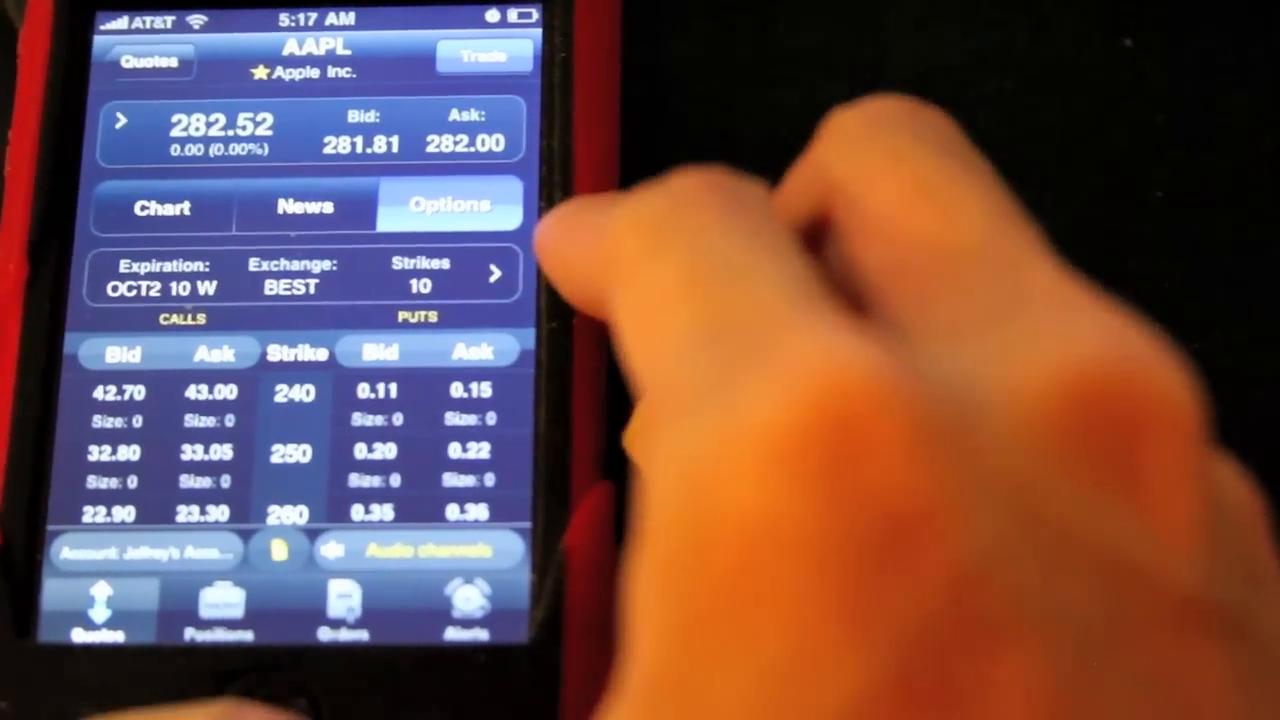
scroll("down", 3)
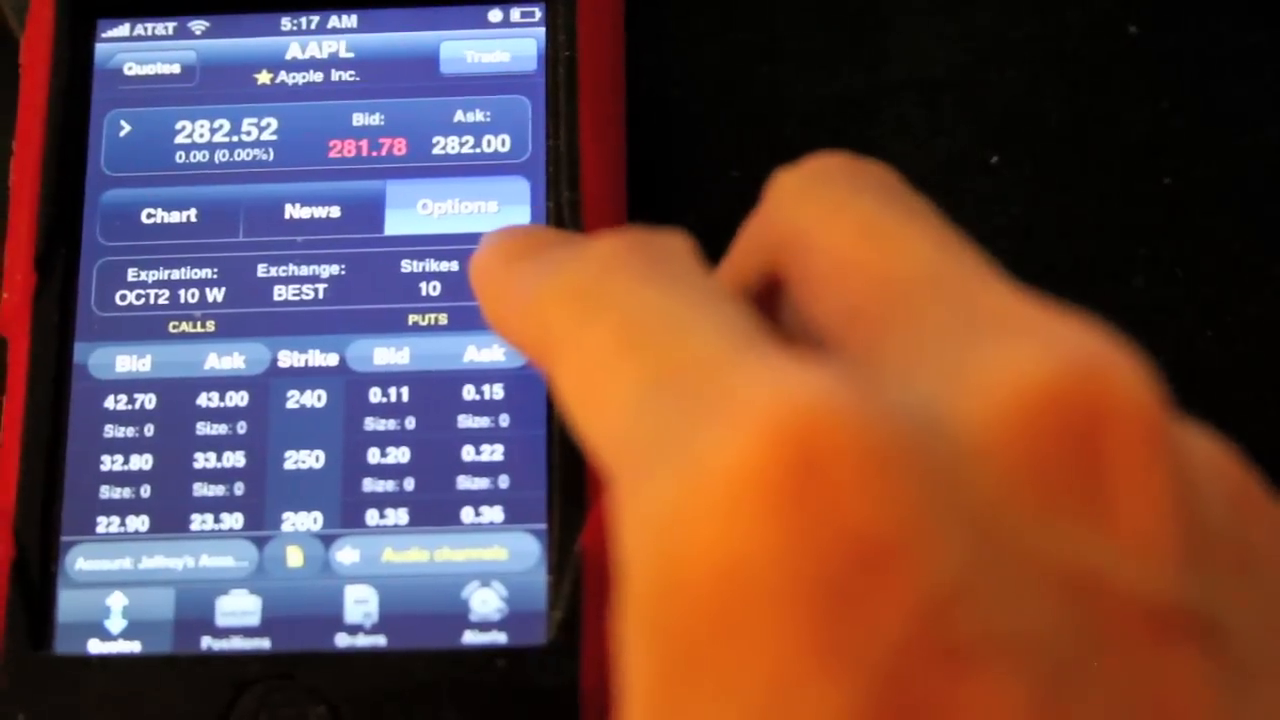
left_click(170, 290)
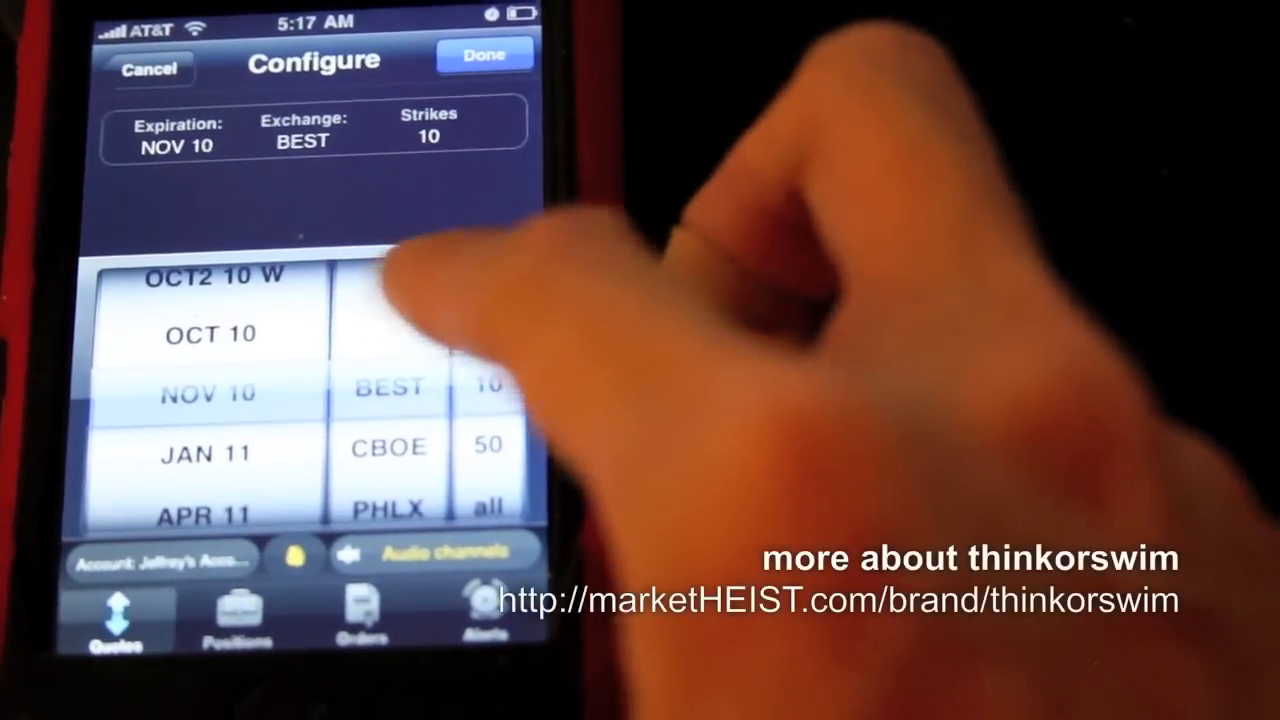